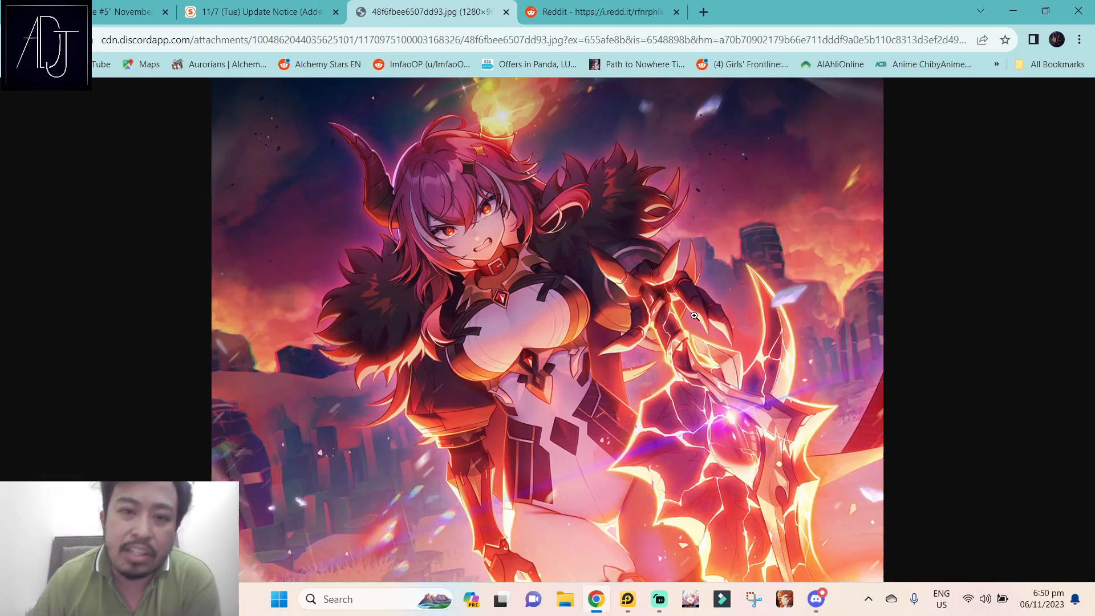
mouse_move(543, 173)
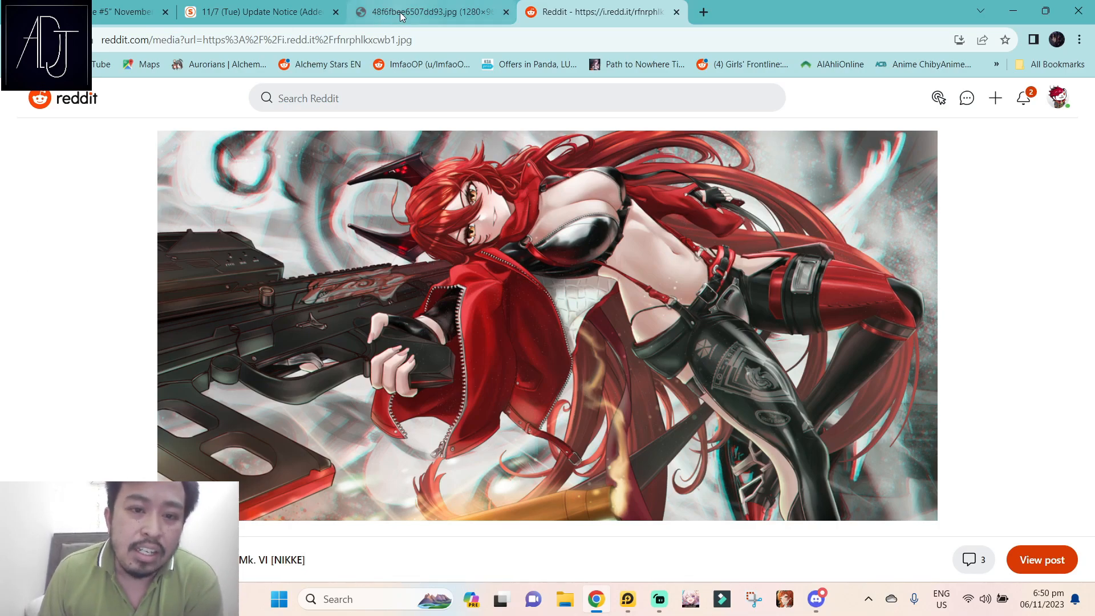
- Return to the 11/7 update notice and scroll down to the New Hero Drakhan section and Dragon Tusk table
click(430, 11)
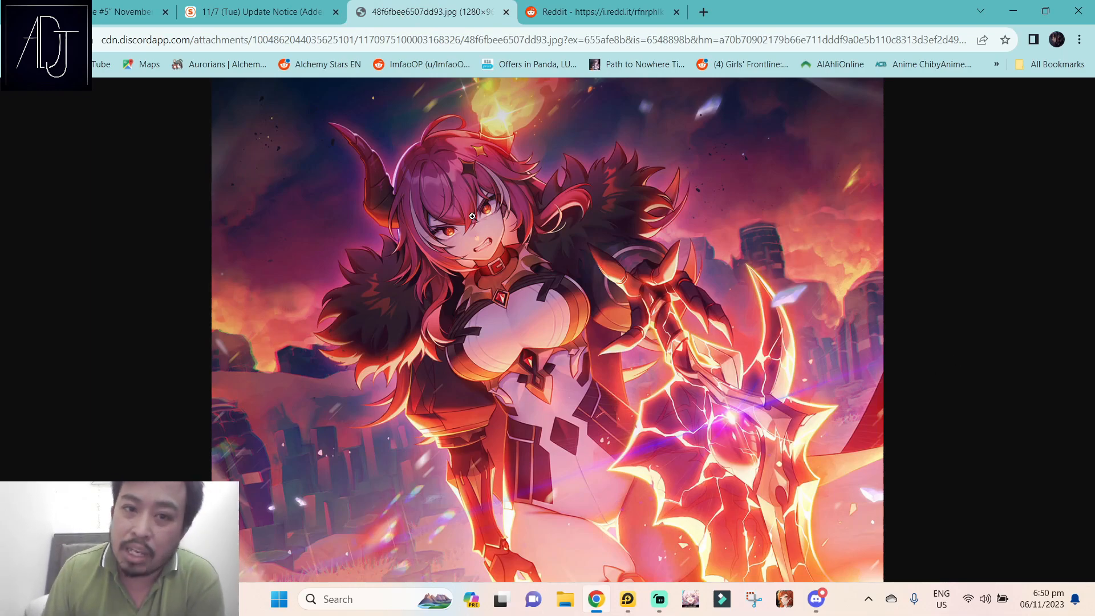
click(259, 11)
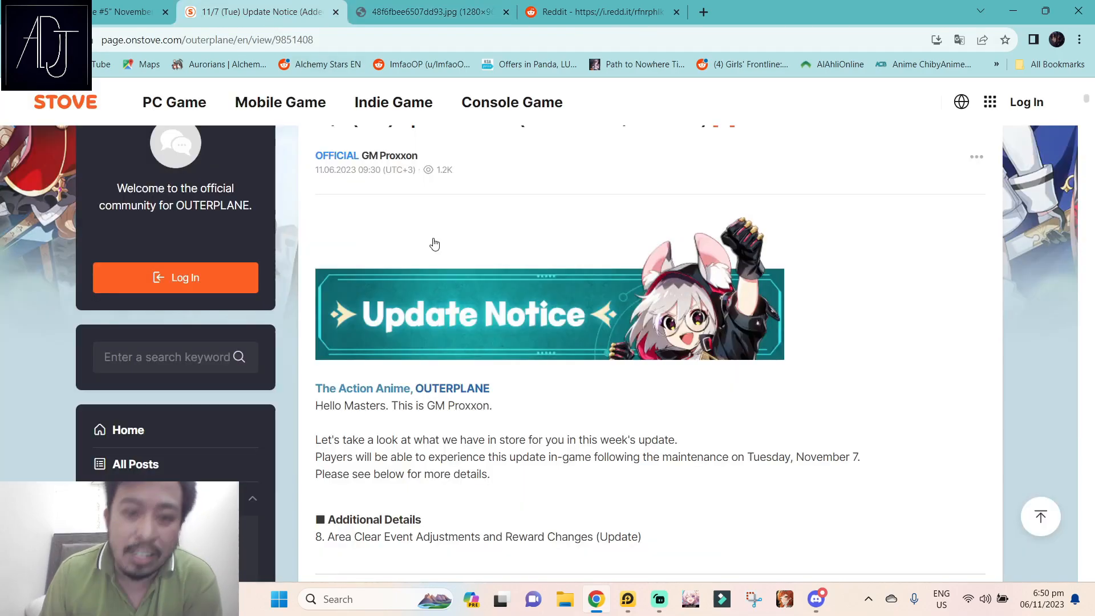
scroll(down, 3)
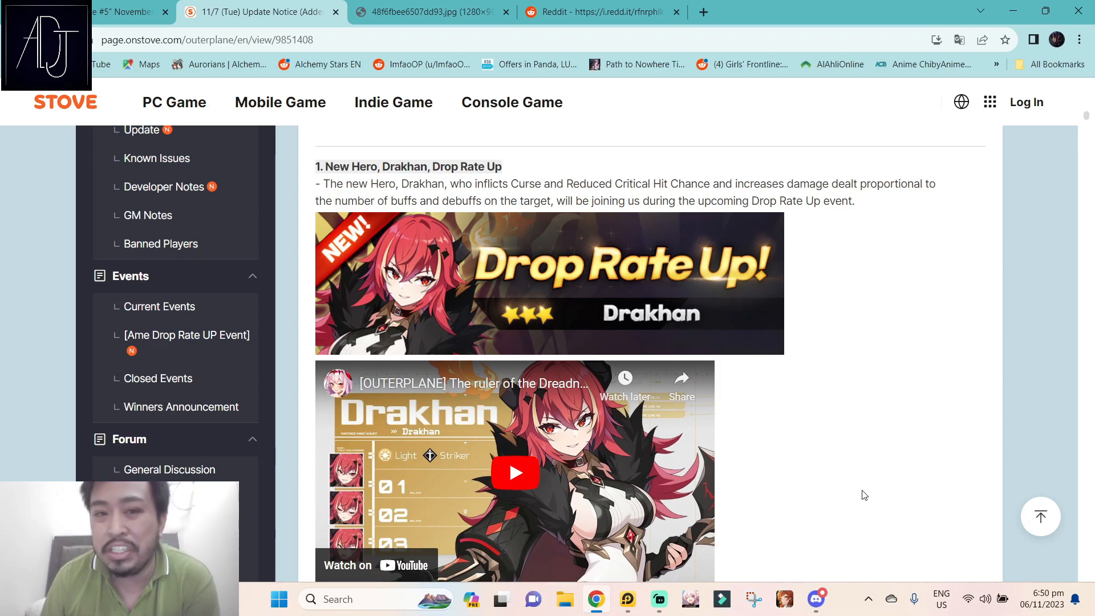
mouse_move(810, 466)
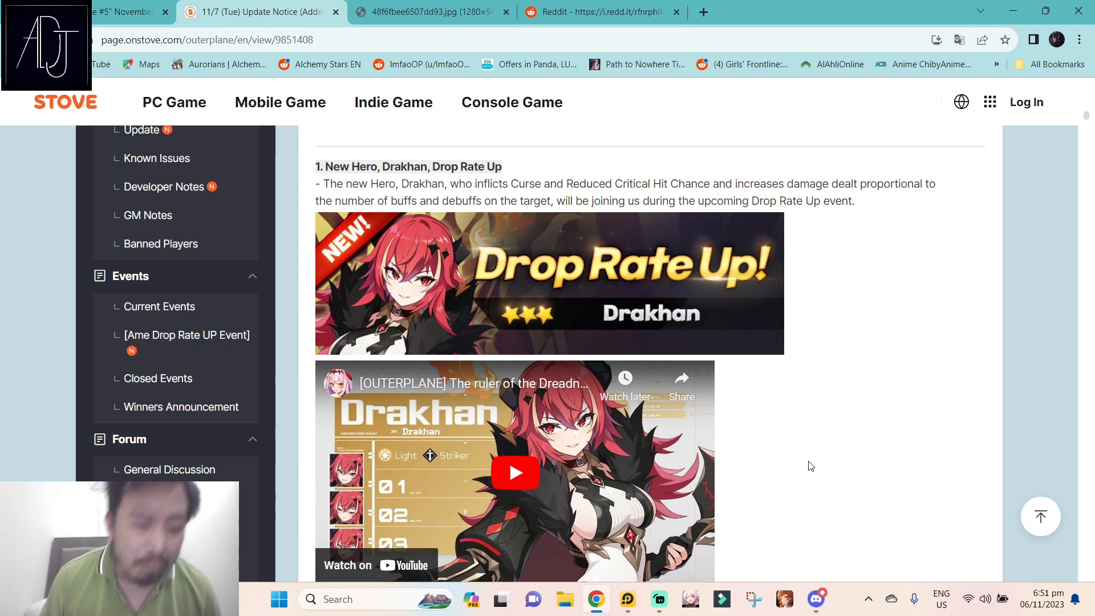
mouse_move(802, 461)
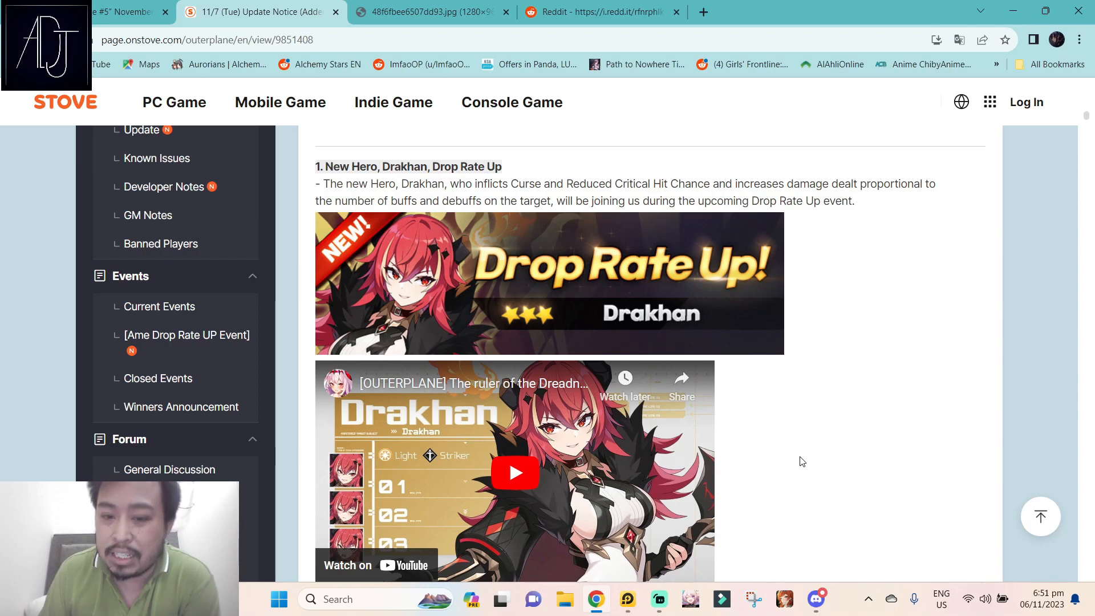
scroll(down, 3)
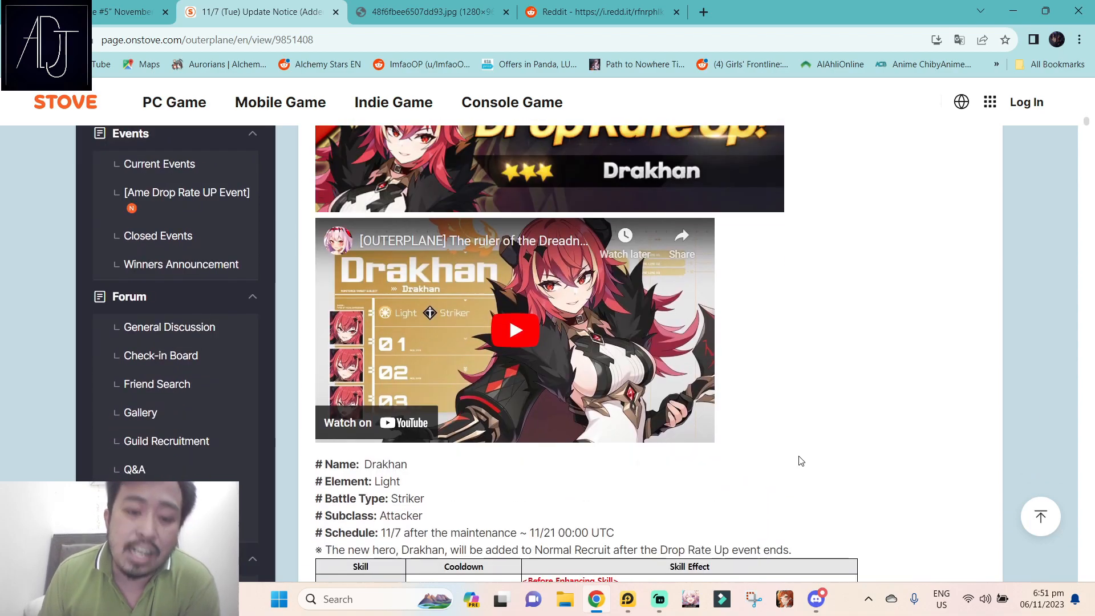
scroll(down, 3)
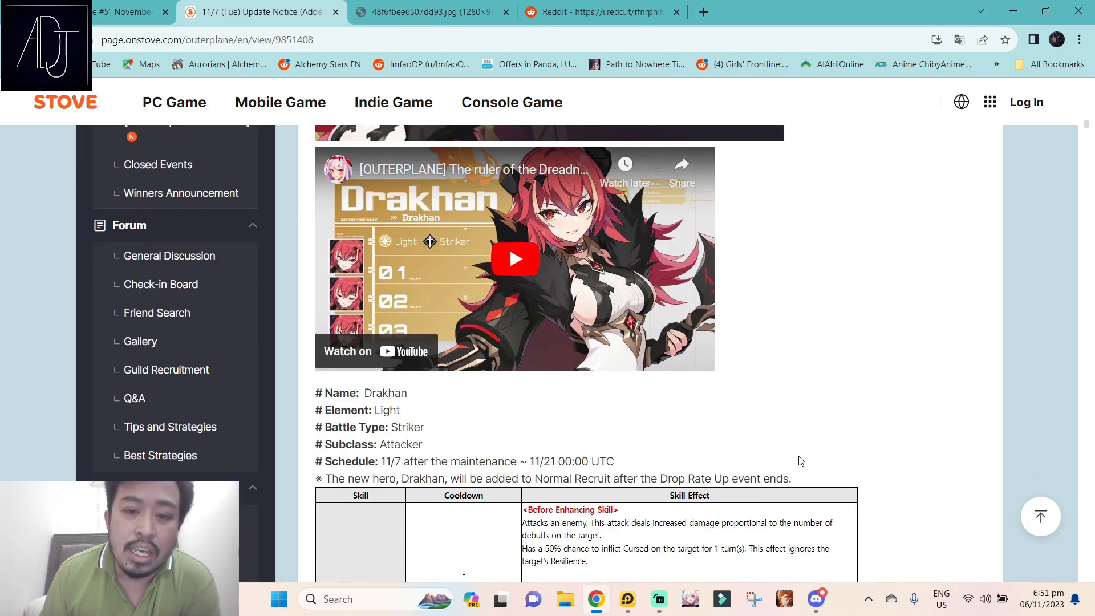
scroll(down, 3)
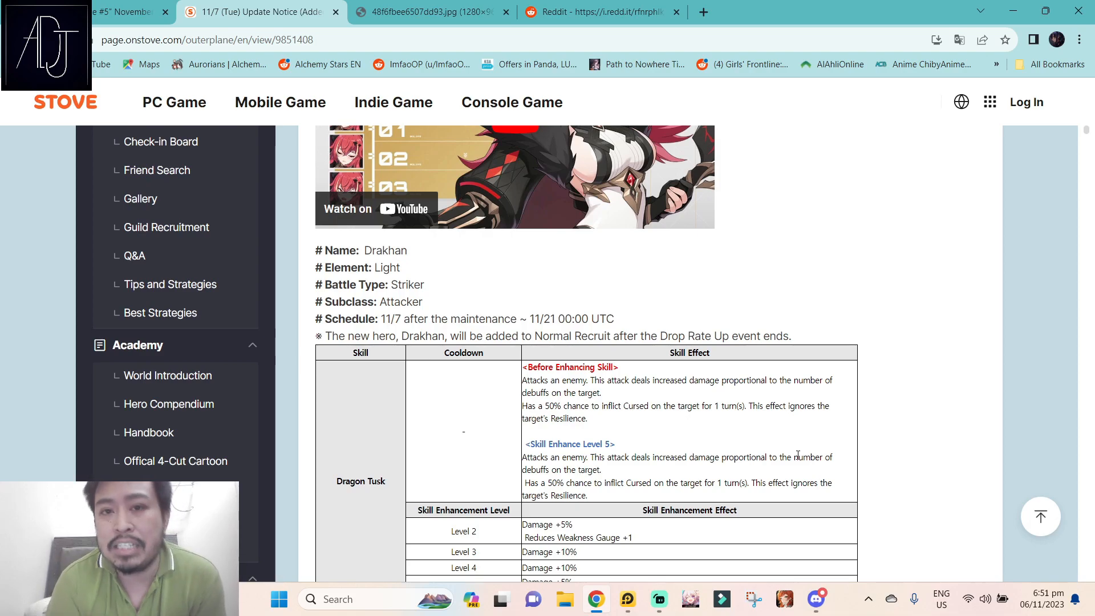
- Read Dragon Tusk's enhancement levels, revisit Drakhan's details, then continue down to Burning Fist
scroll(down, 3)
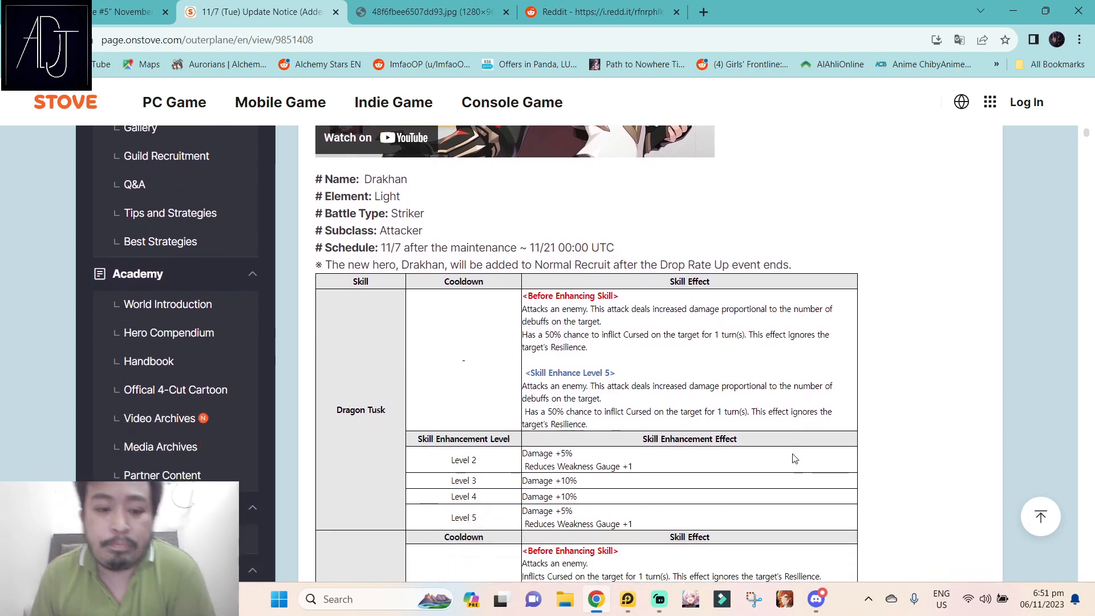
scroll(down, 3)
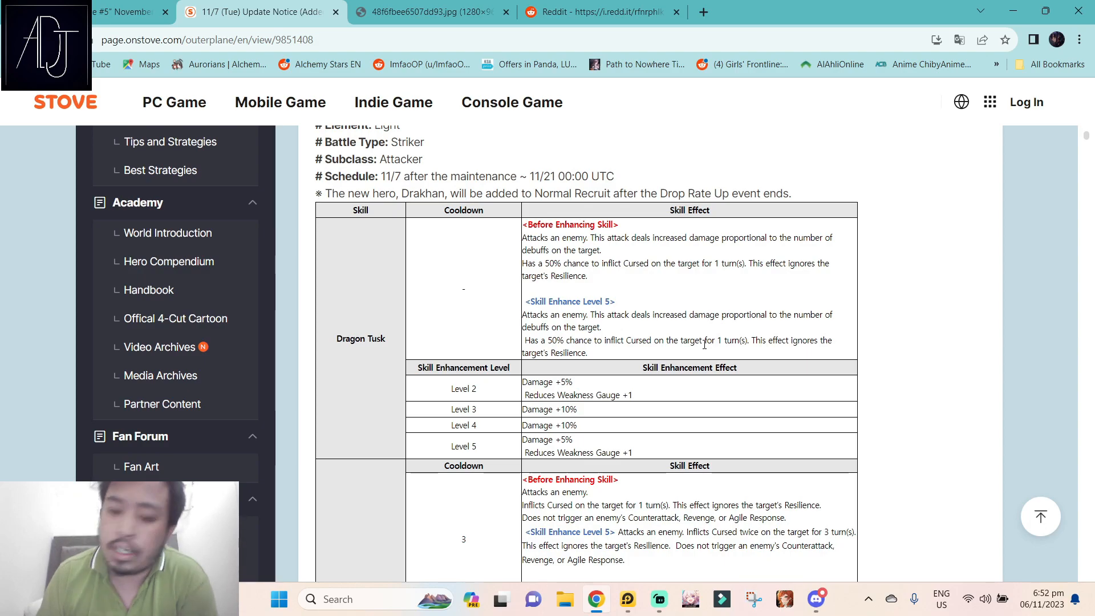
mouse_move(632, 315)
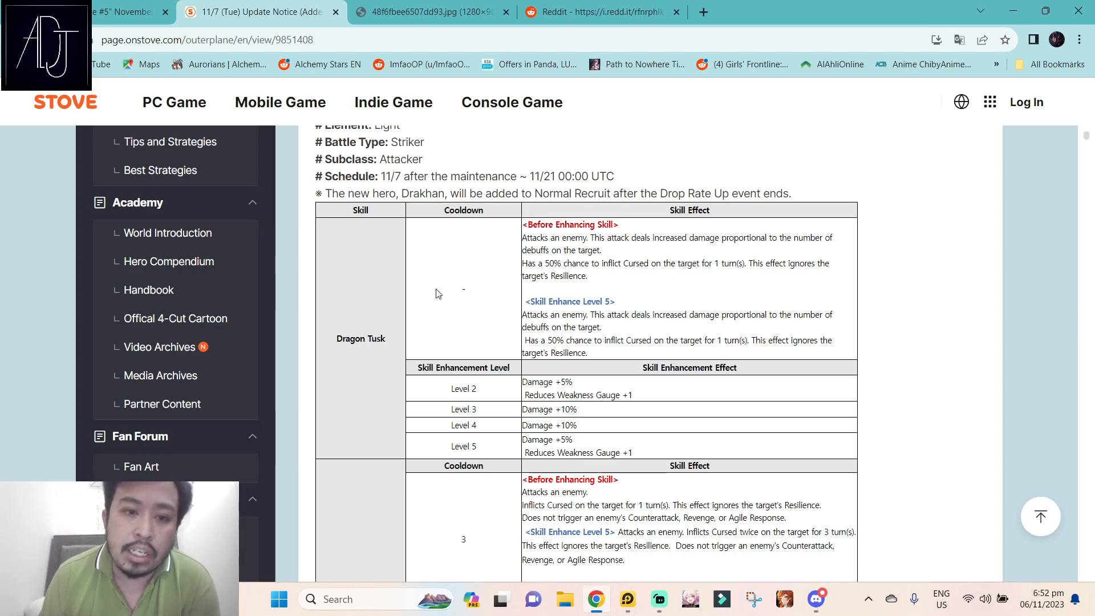
scroll(up, 3)
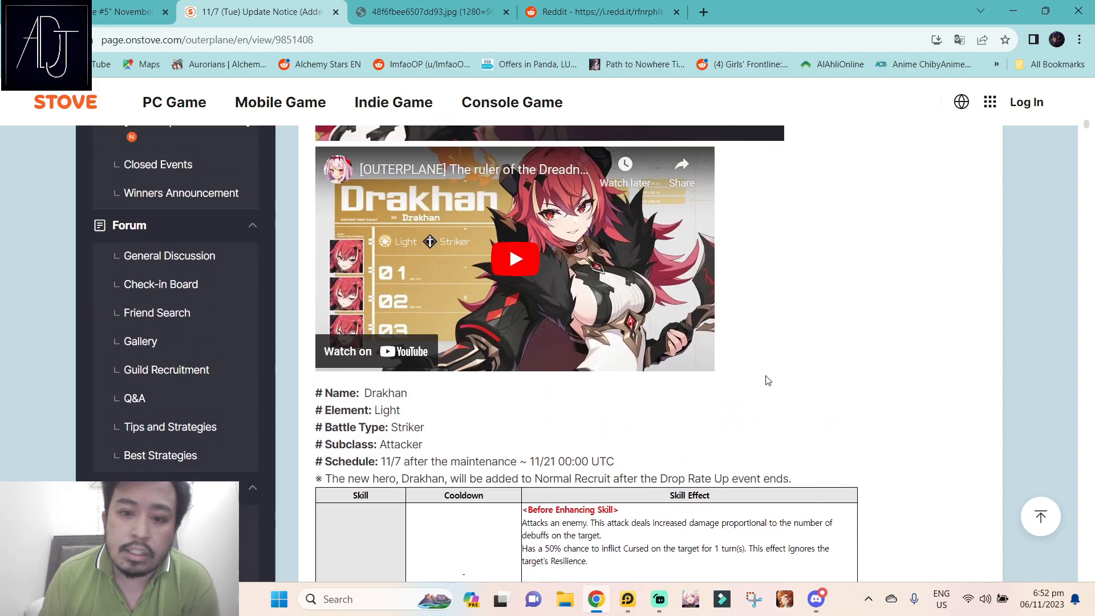
scroll(down, 3)
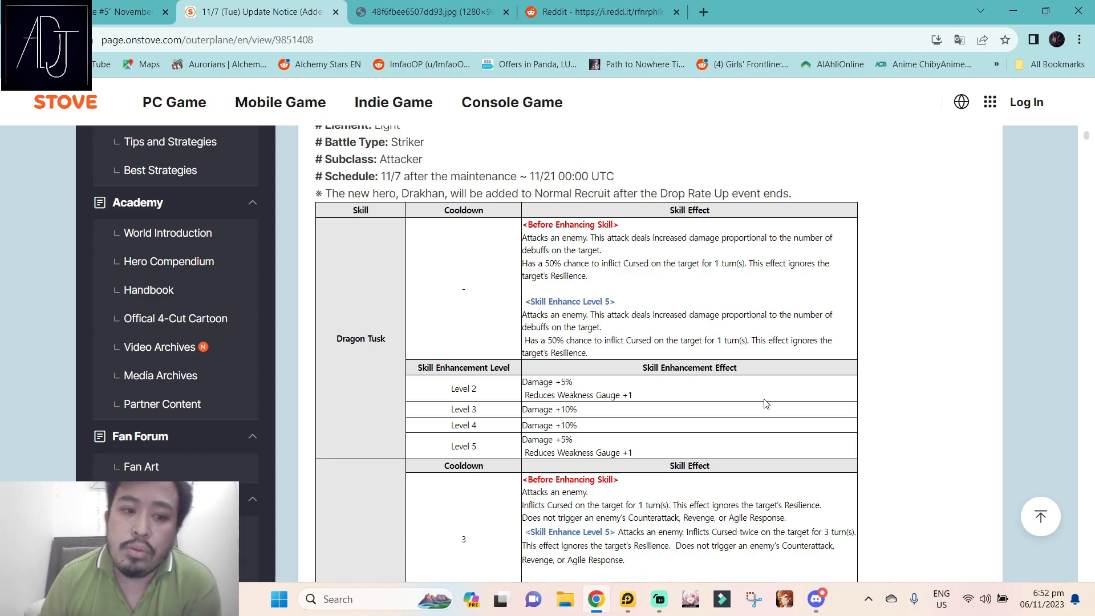
scroll(down, 3)
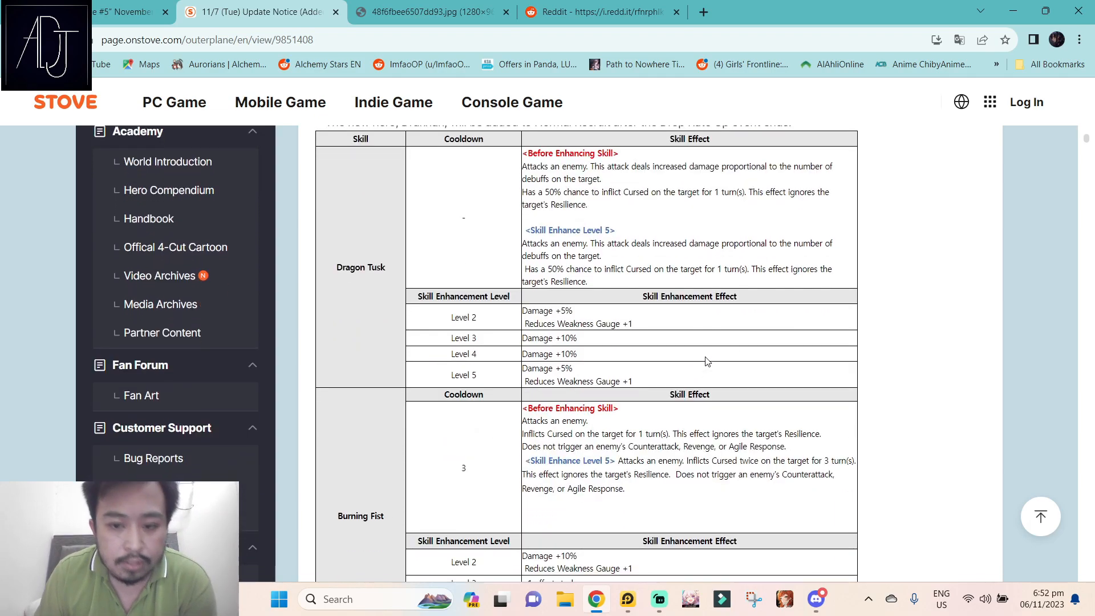
- Read Burning Fist's enhancement levels and Burst effects, dismissing the notification popup with Not now
scroll(down, 3)
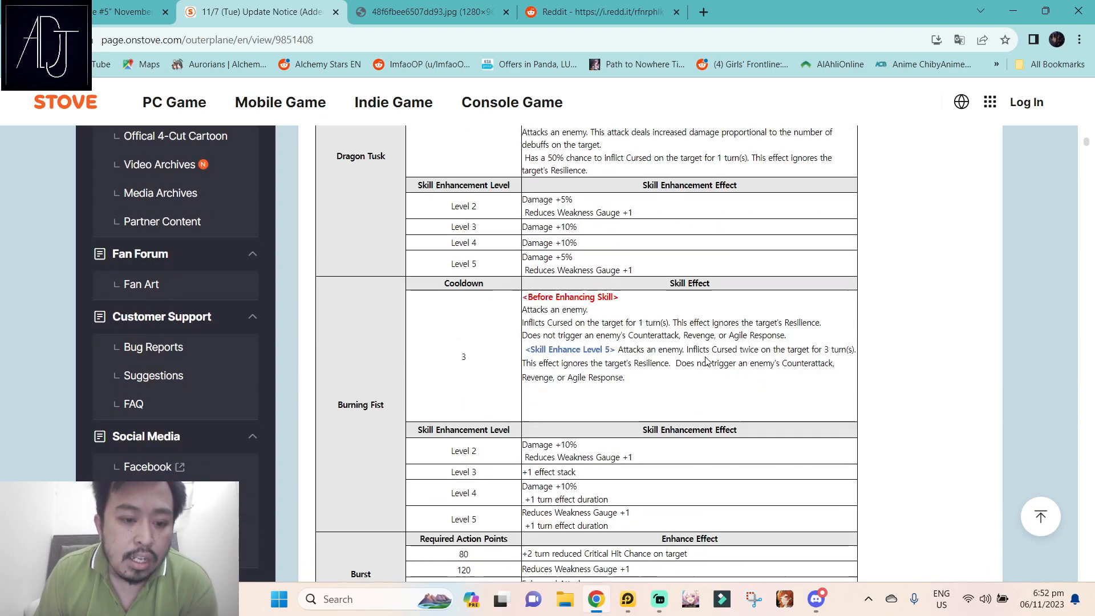
scroll(down, 3)
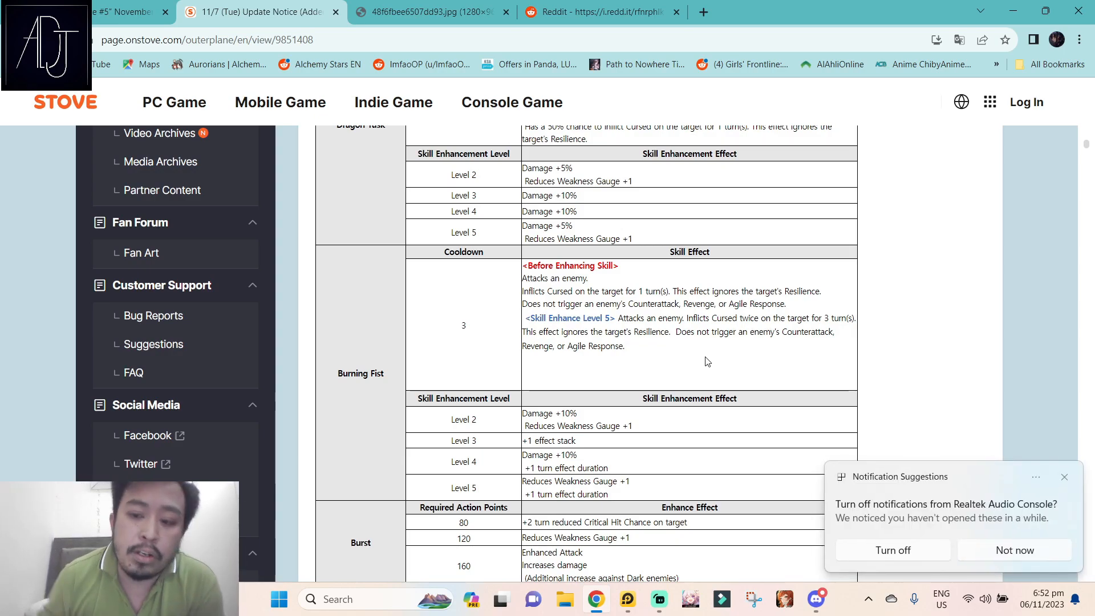
click(1064, 477)
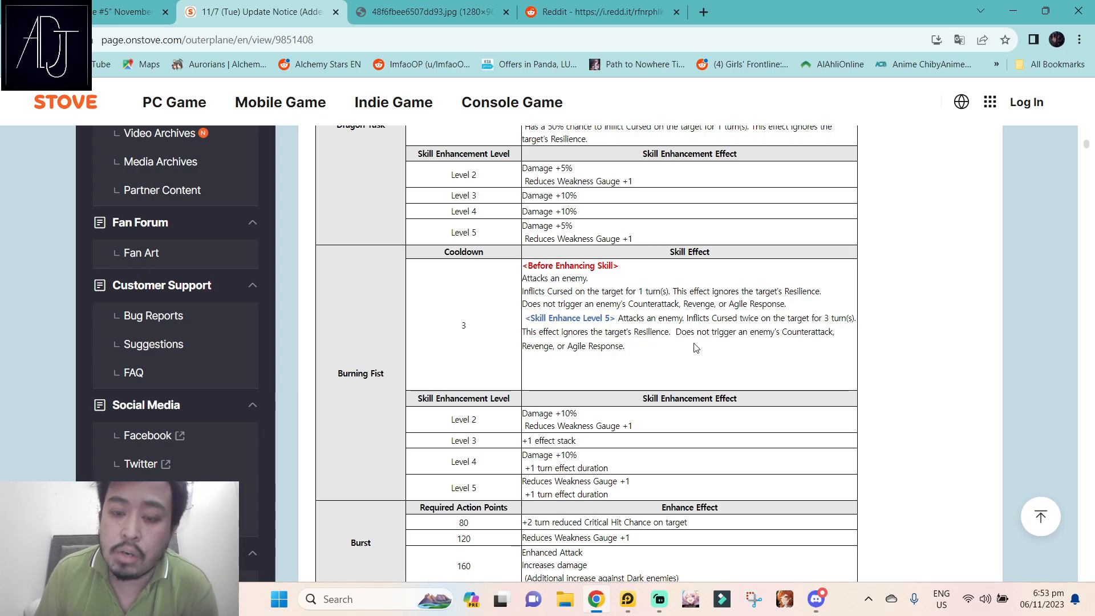
mouse_move(767, 323)
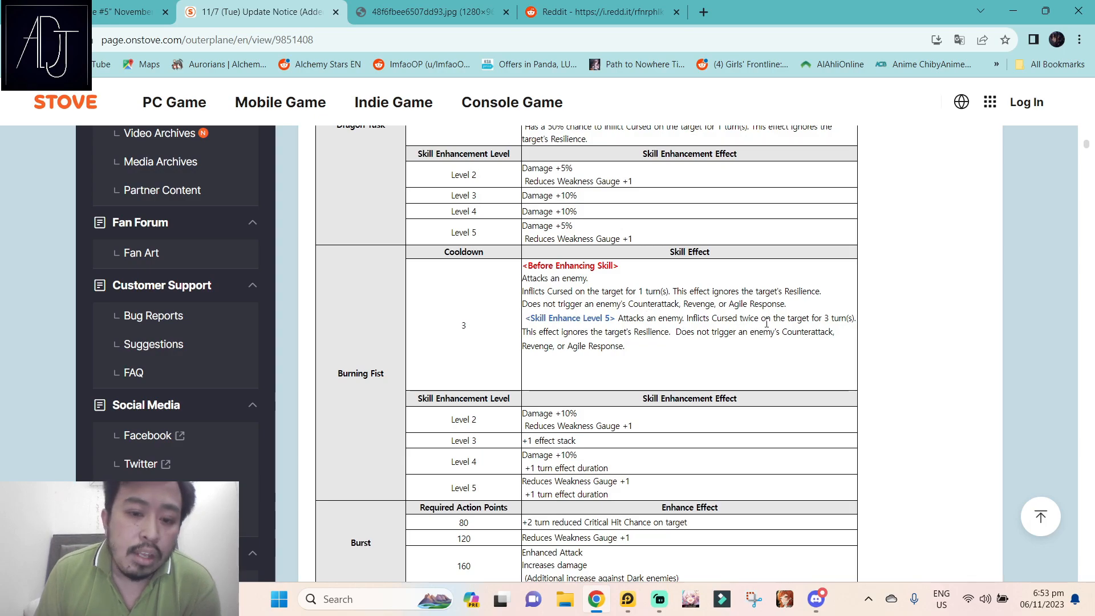
scroll(down, 3)
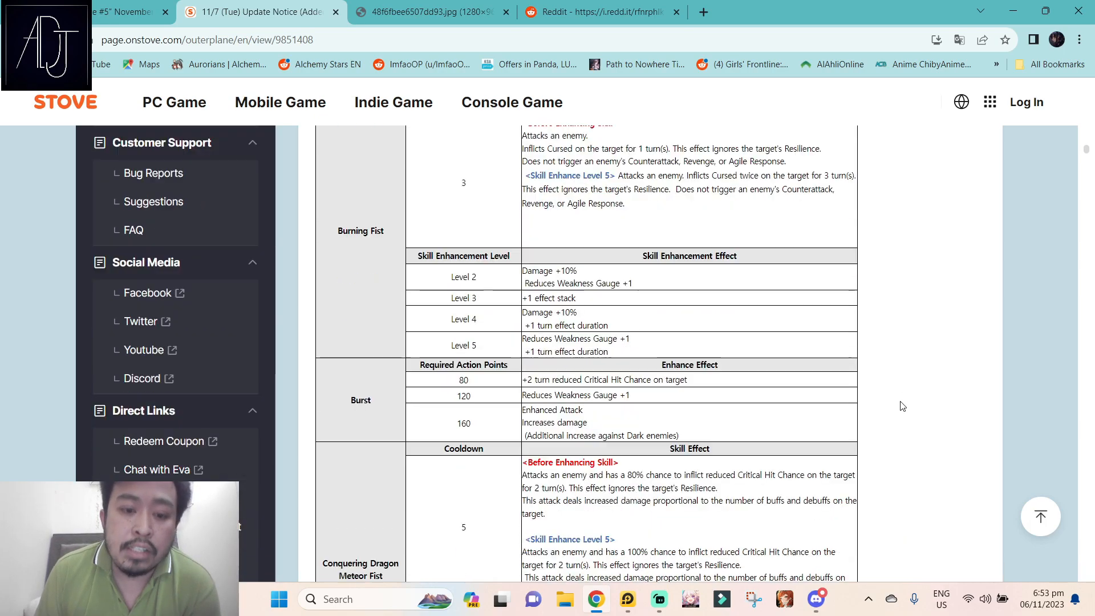
- Revisit Dragon Tusk, then read back down through Burning Fist and Burst to Conquering Dragon Meteor Fist
scroll(down, 3)
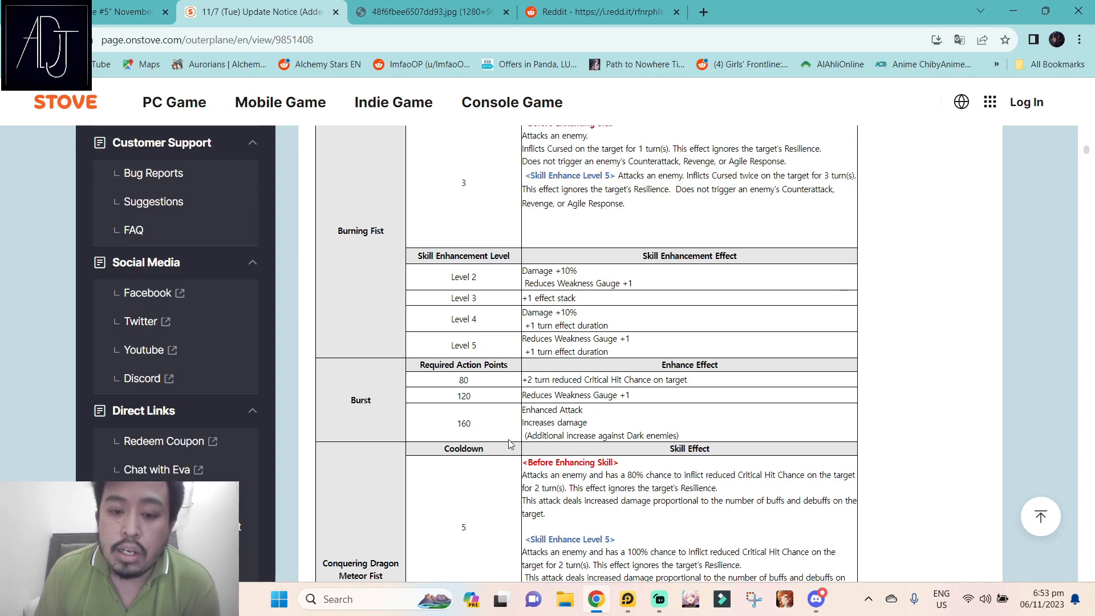
mouse_move(458, 438)
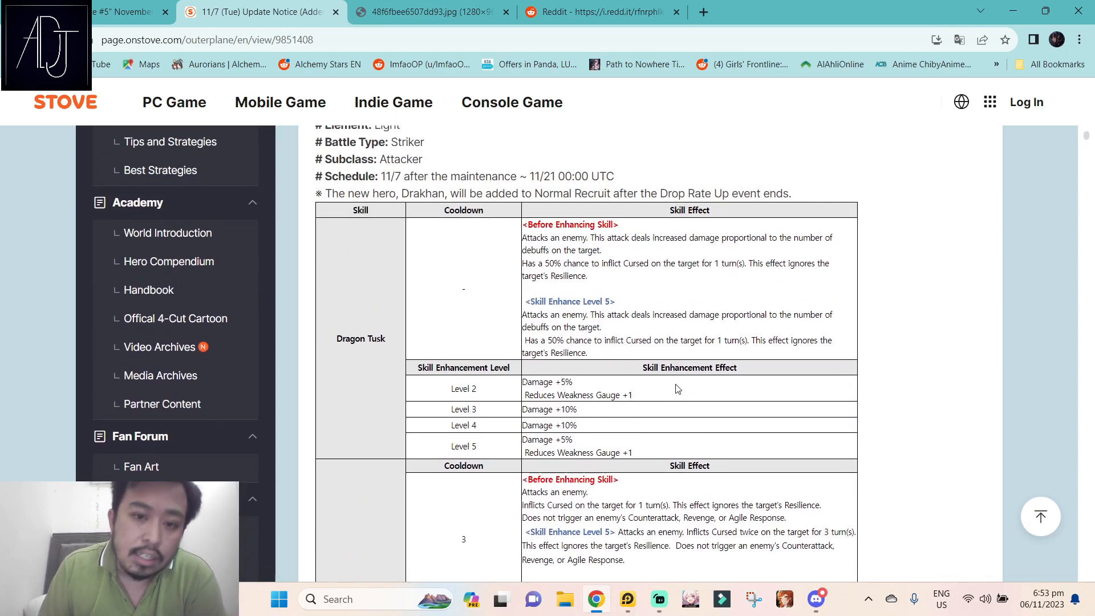
scroll(up, 3)
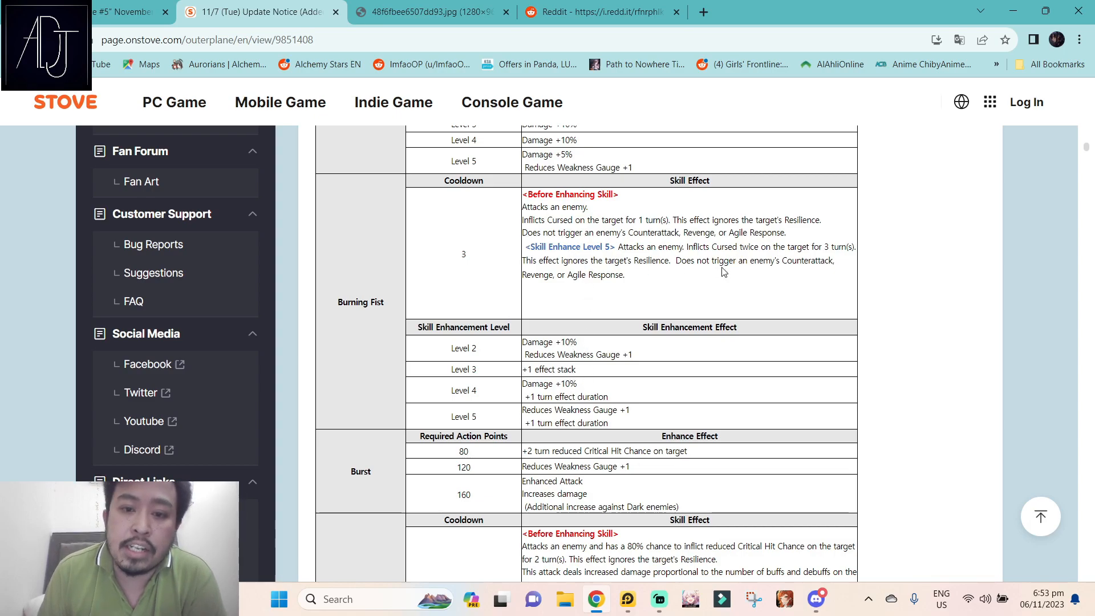
mouse_move(663, 348)
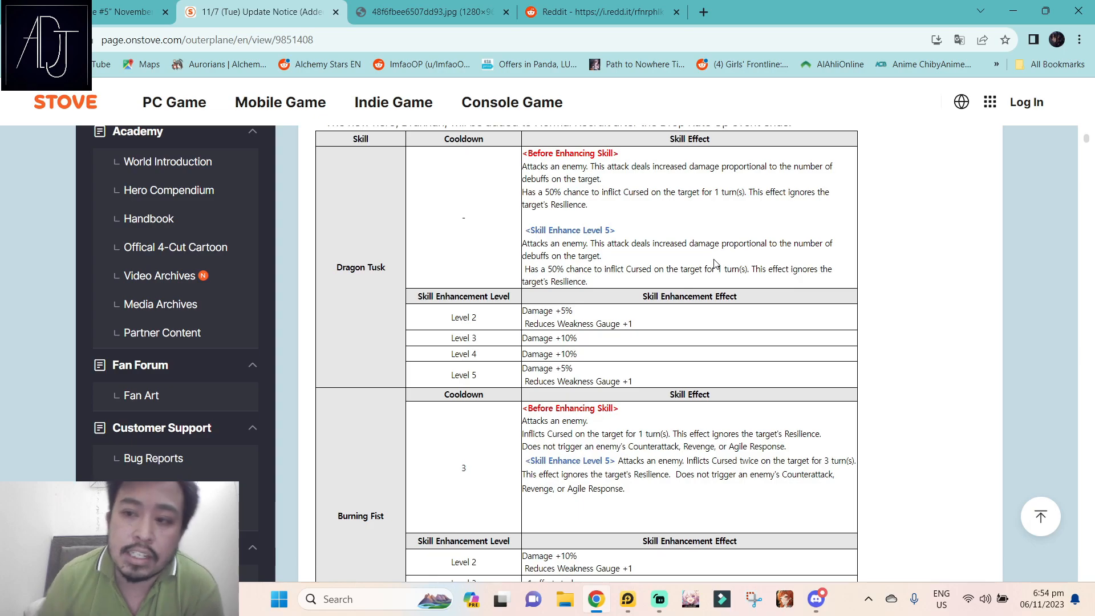
scroll(down, 3)
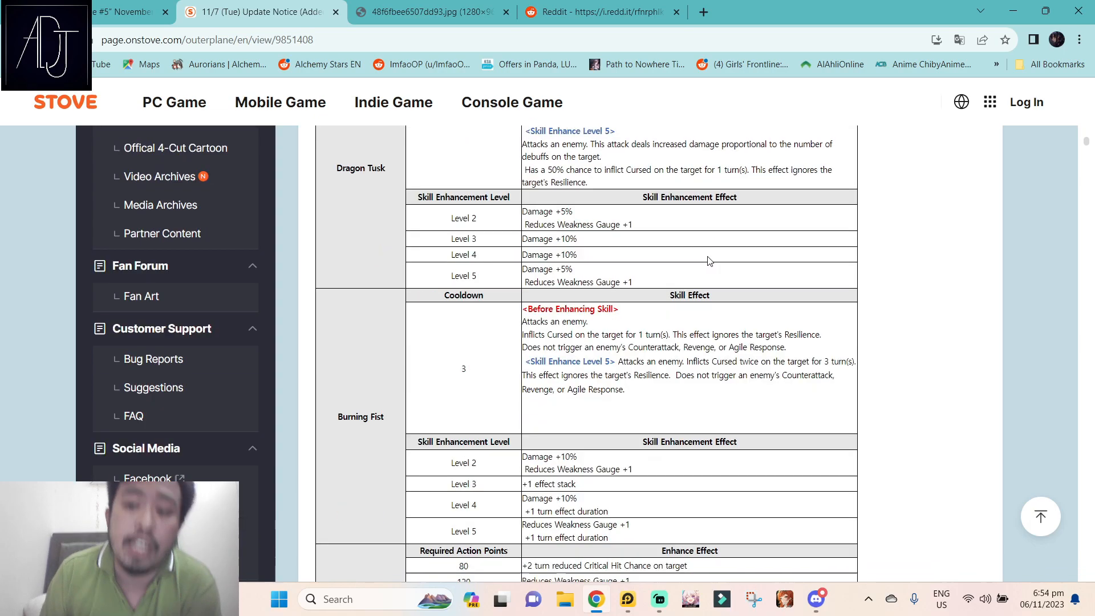
scroll(down, 3)
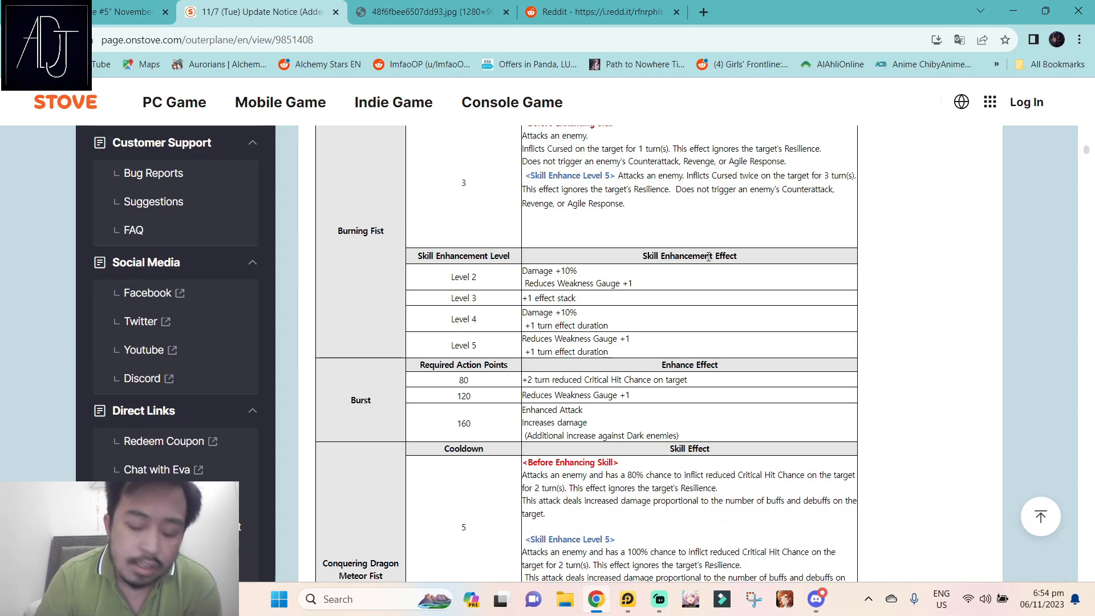
mouse_move(469, 392)
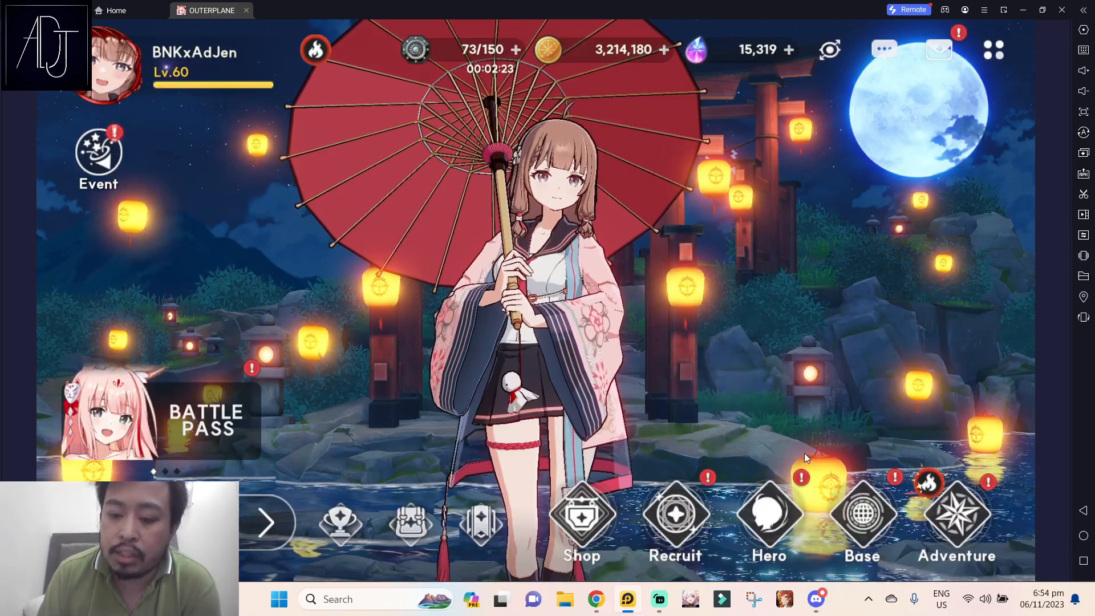
- From the Hero roster, select Laplace to view Aqua Sphere, Waterspout and Grand Blue Punishment
click(769, 517)
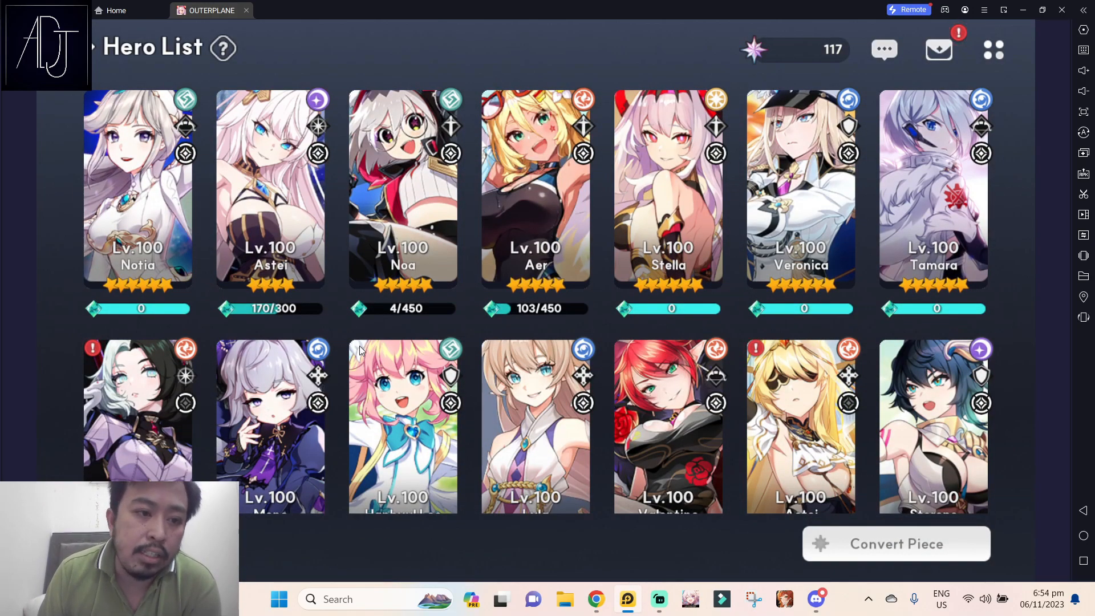
scroll(down, 3)
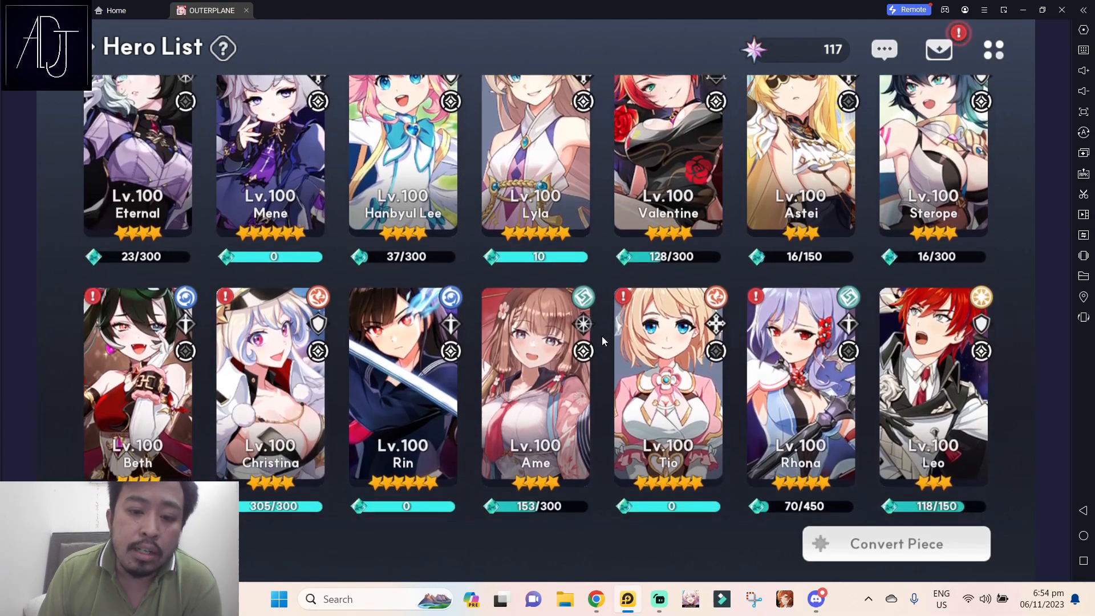
scroll(down, 3)
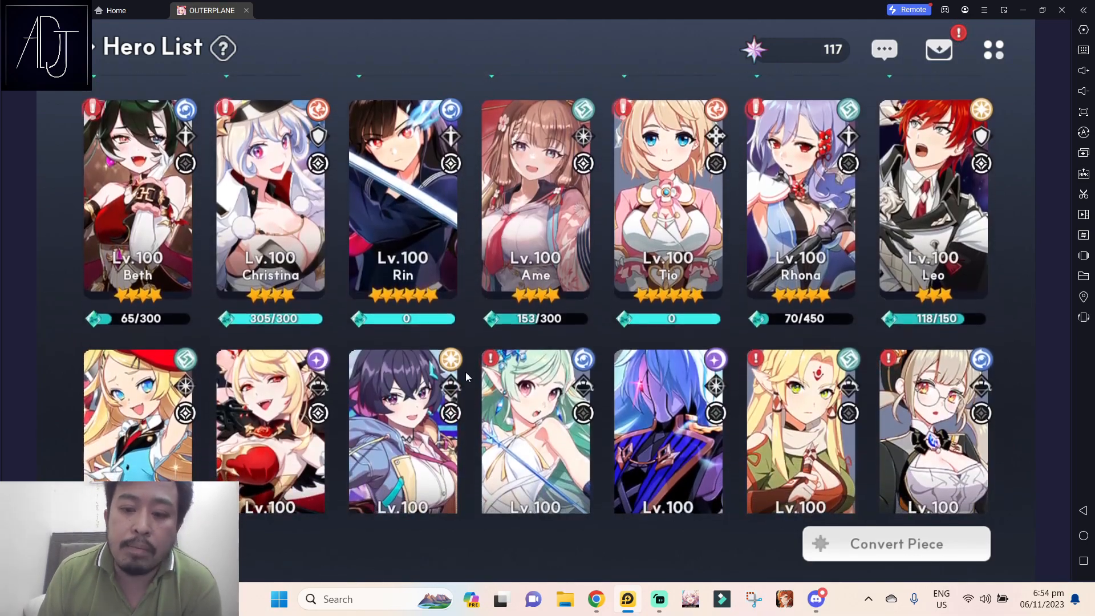
scroll(down, 3)
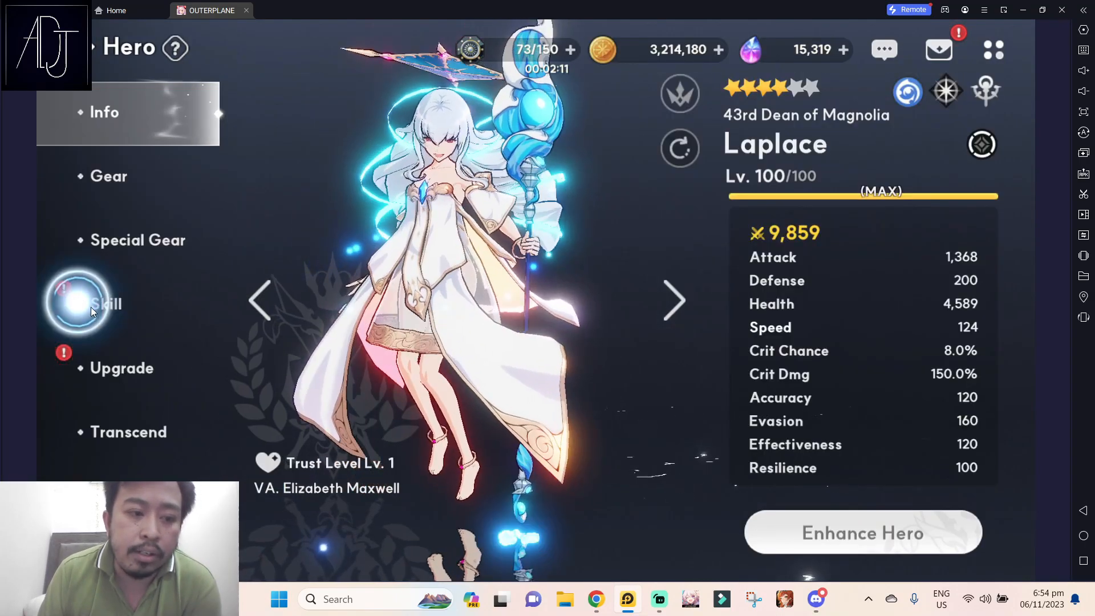
click(105, 304)
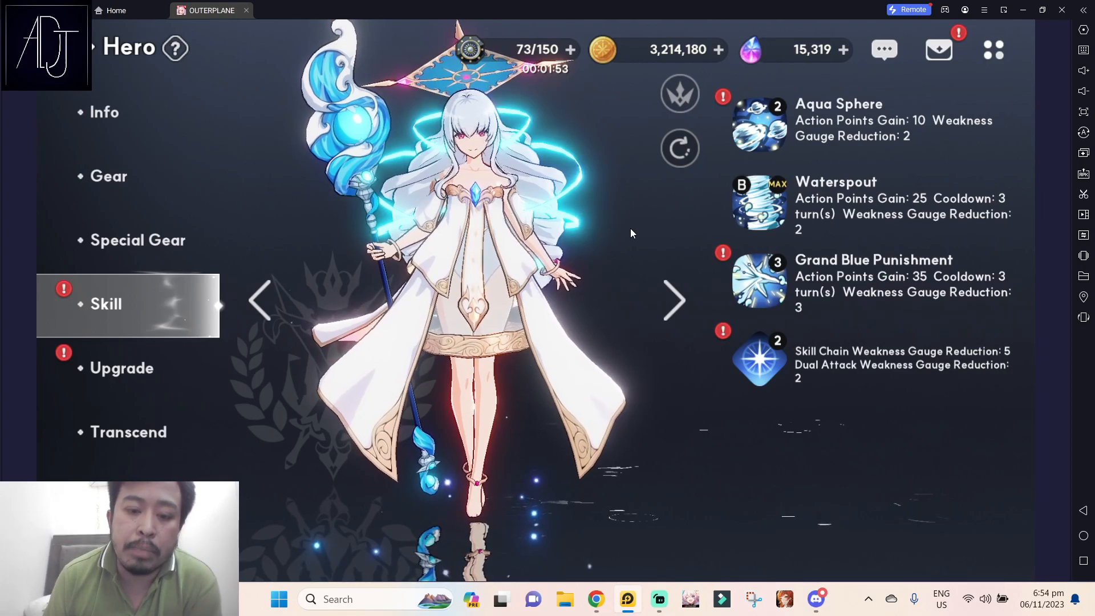
mouse_move(109, 68)
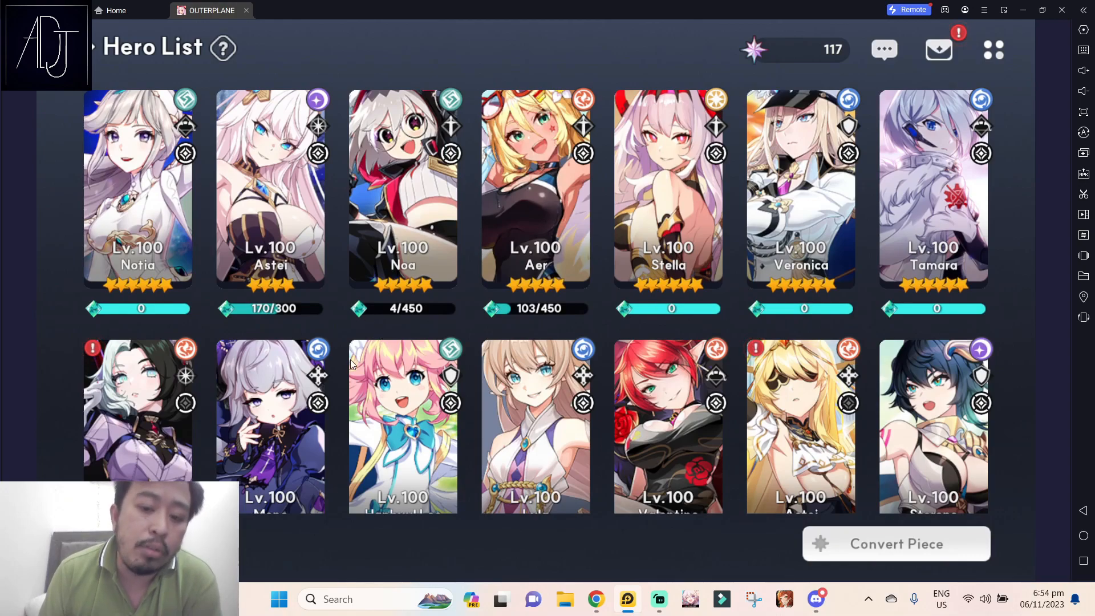
mouse_move(724, 375)
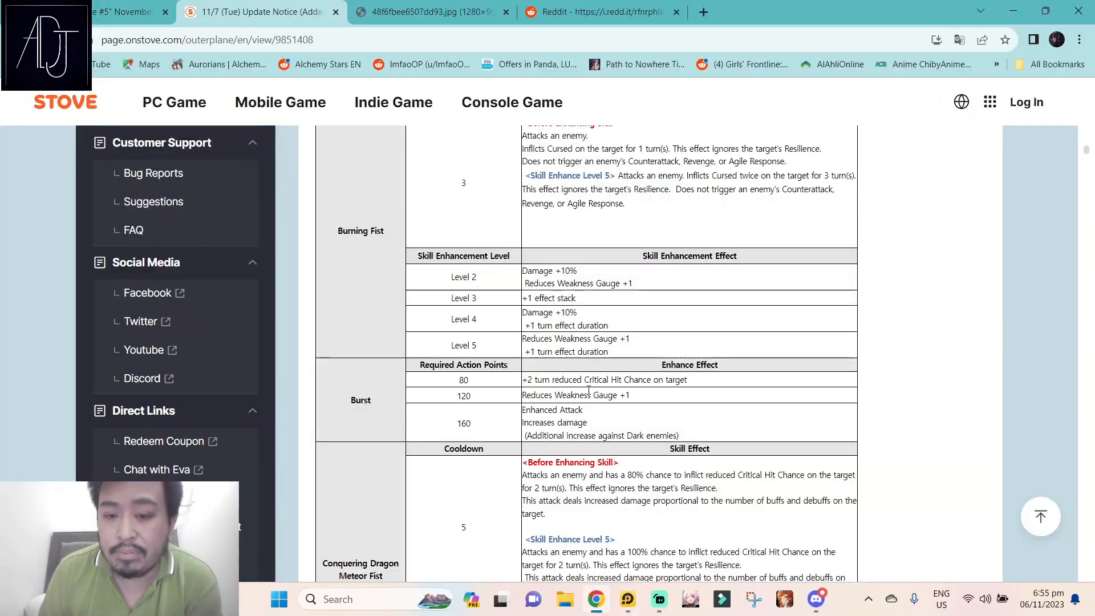
- Scroll down to Conquering Dragon Meteor Fist, Chain and Unique Passive, and Royal Fang exclusive equipment
scroll(down, 3)
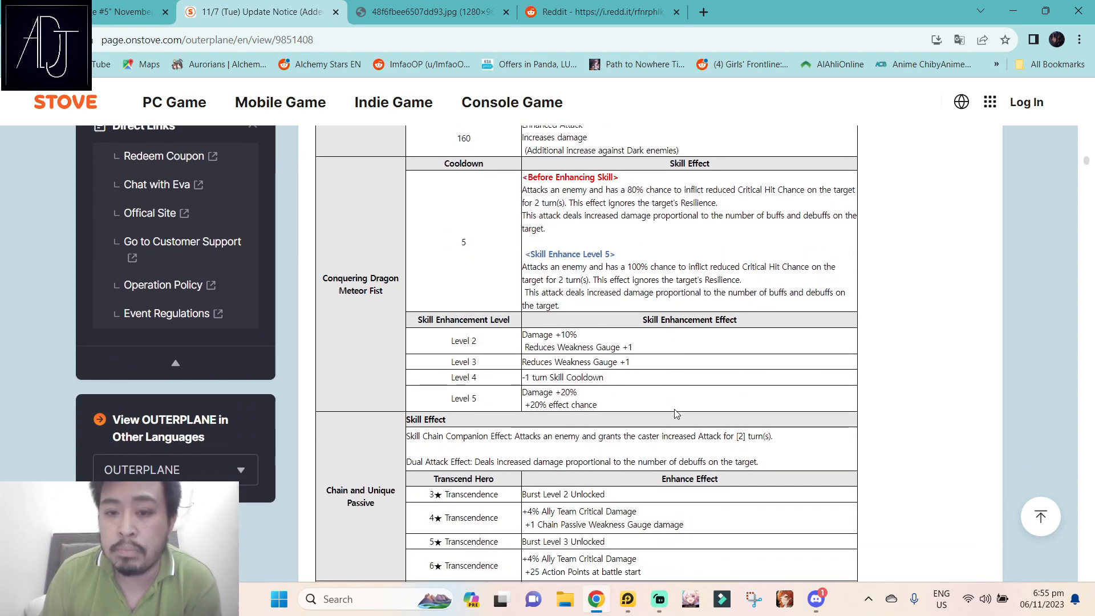
scroll(down, 3)
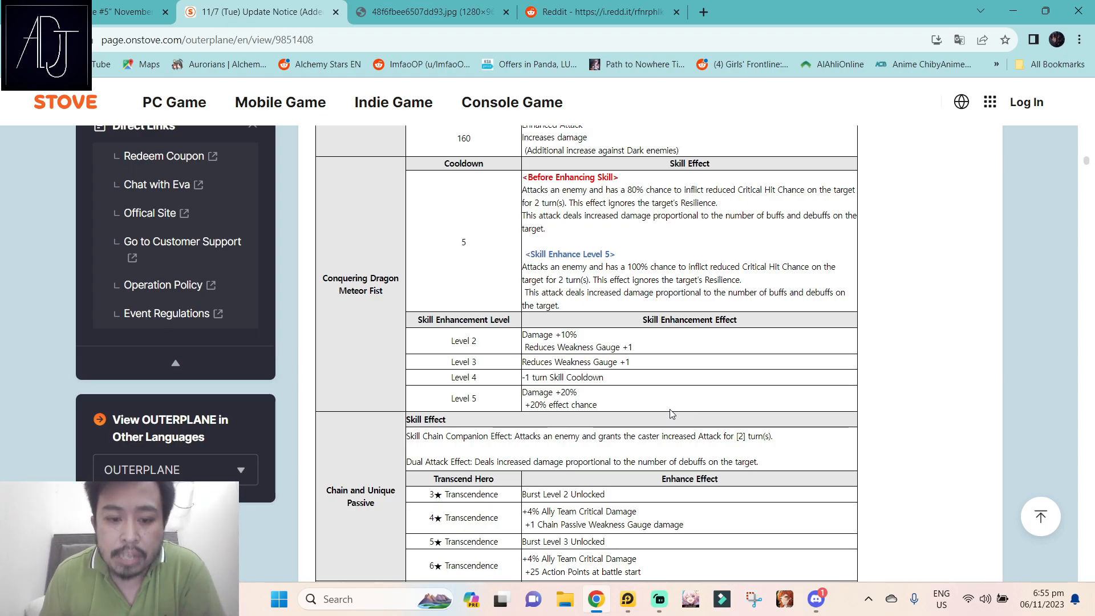
mouse_move(597, 376)
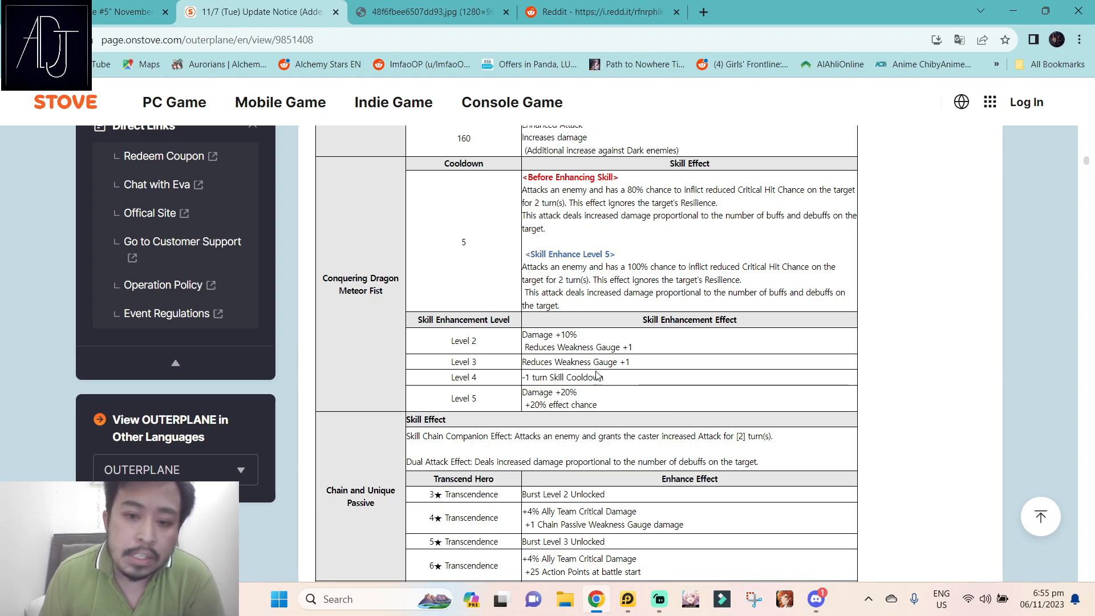
scroll(down, 3)
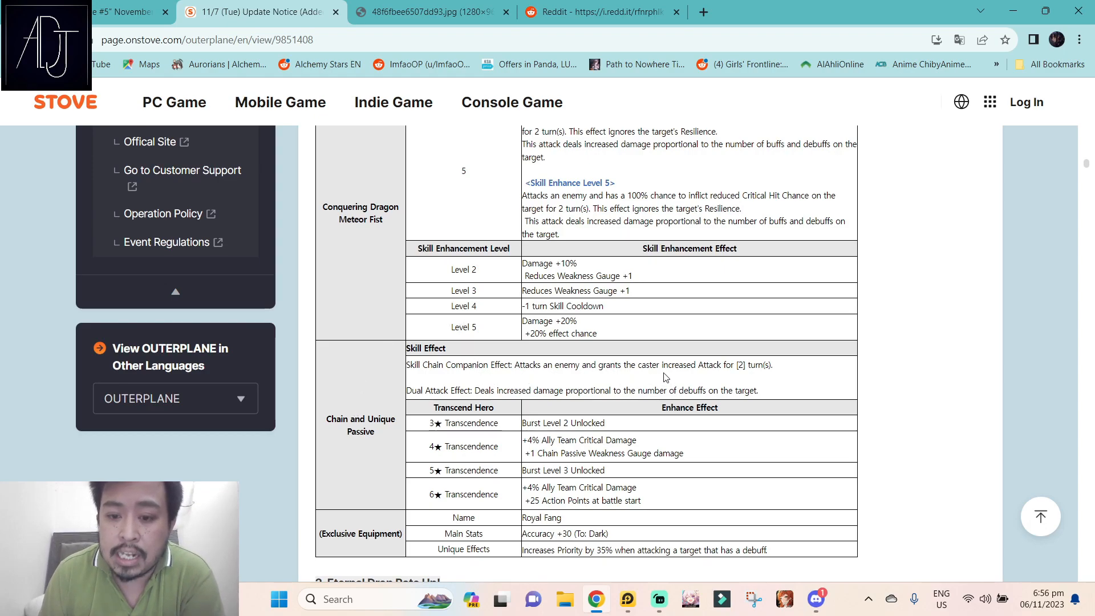
mouse_move(699, 387)
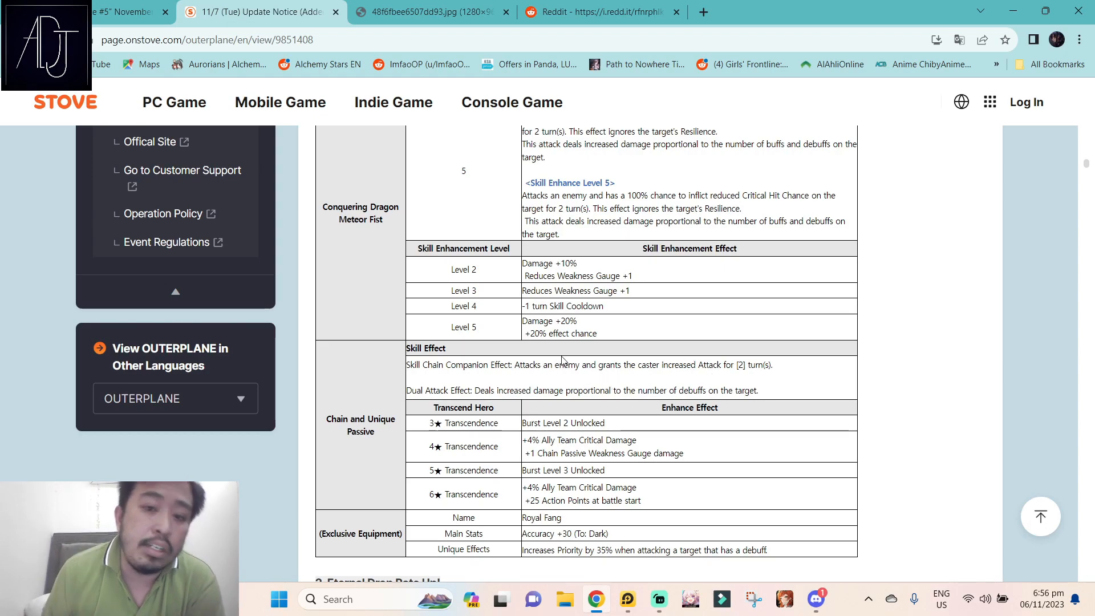
mouse_move(602, 375)
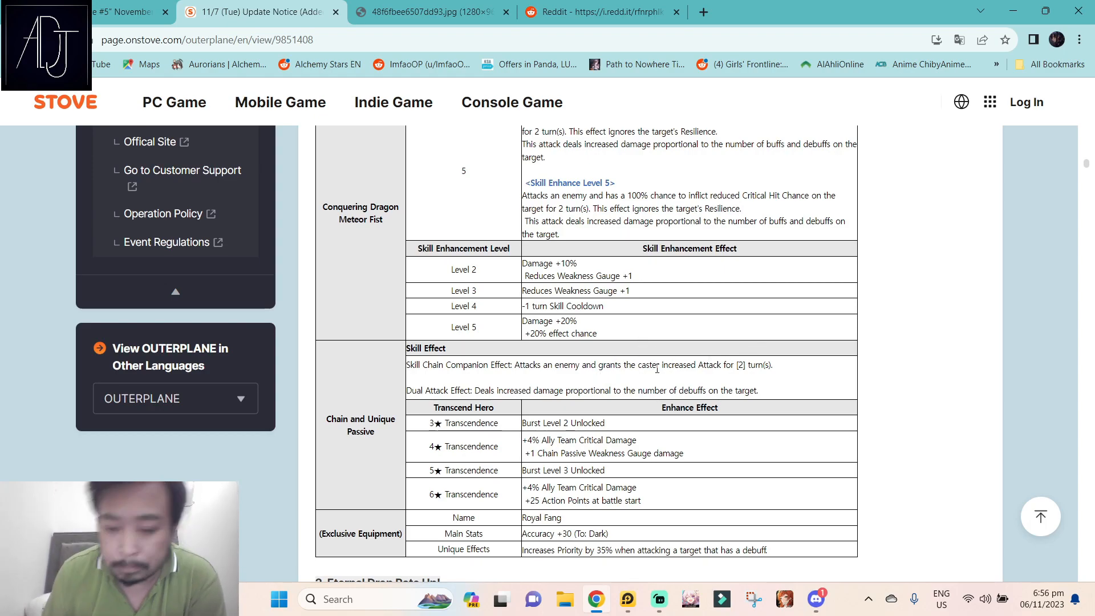
mouse_move(572, 378)
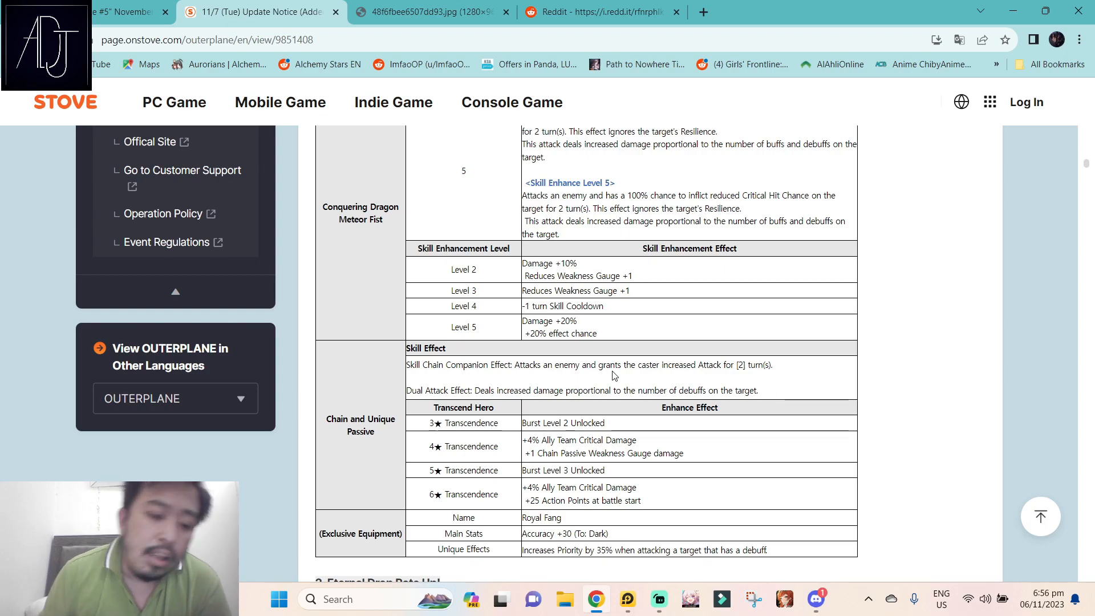
- Move the notice to Drakhan's Drop Rate Up banner and embedded YouTube trailer
scroll(down, 3)
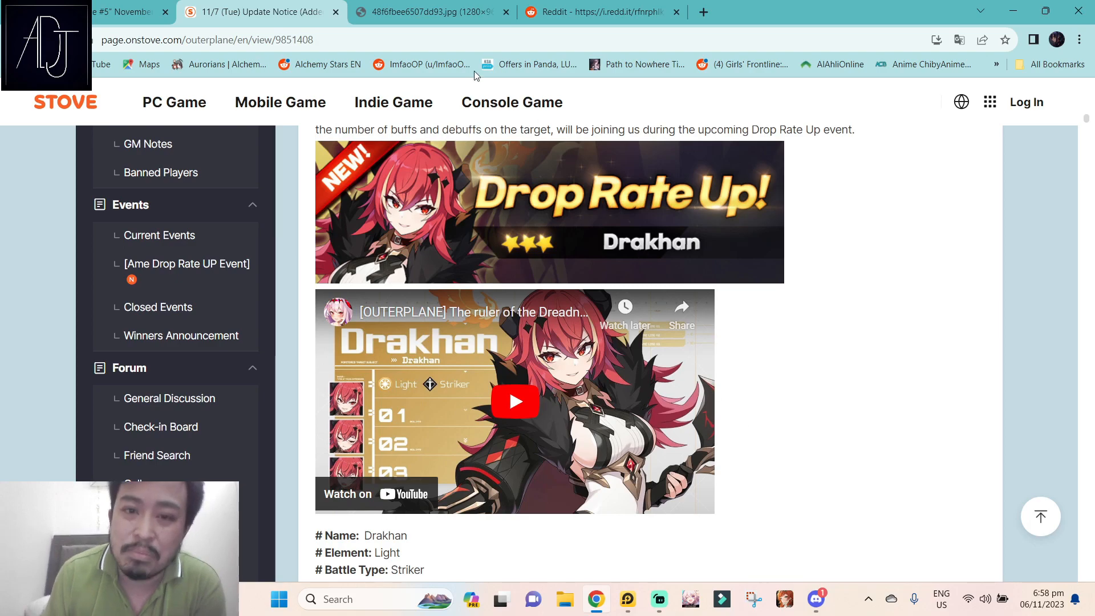
click(426, 11)
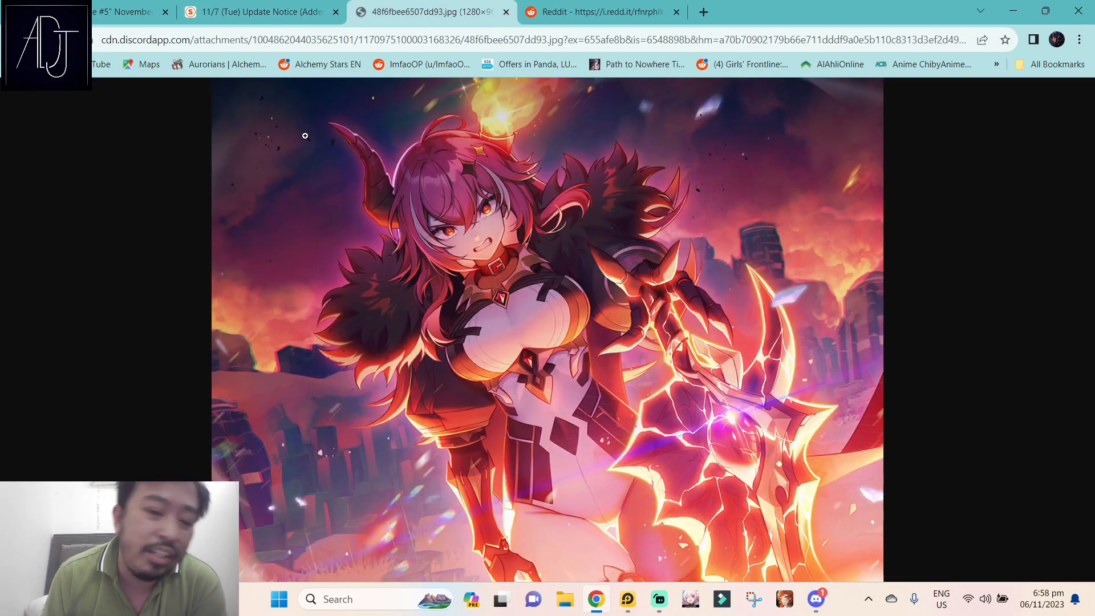
click(259, 12)
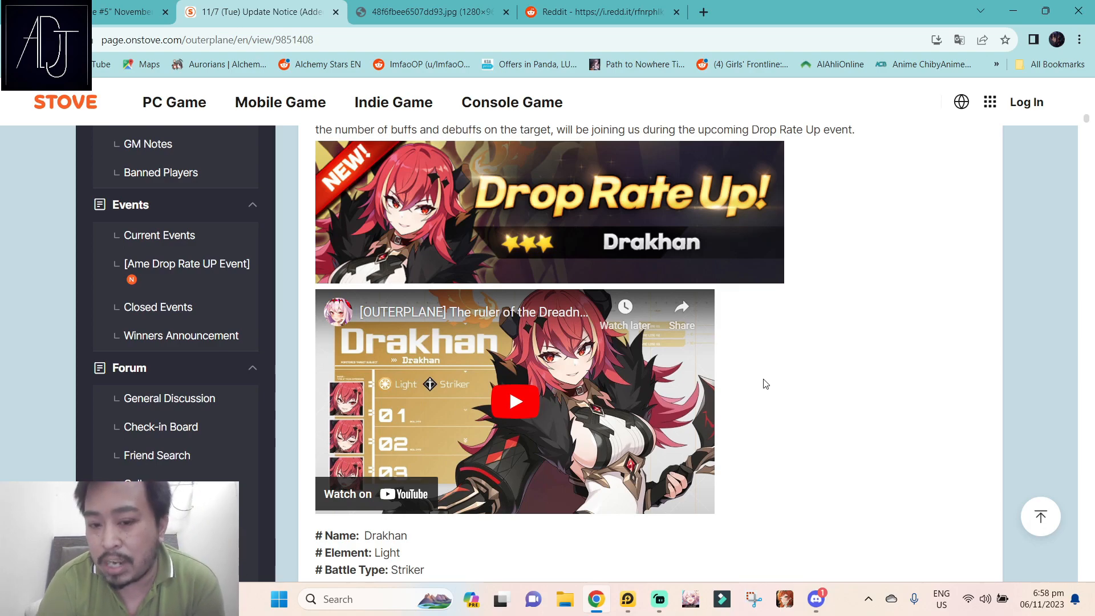
mouse_move(866, 381)
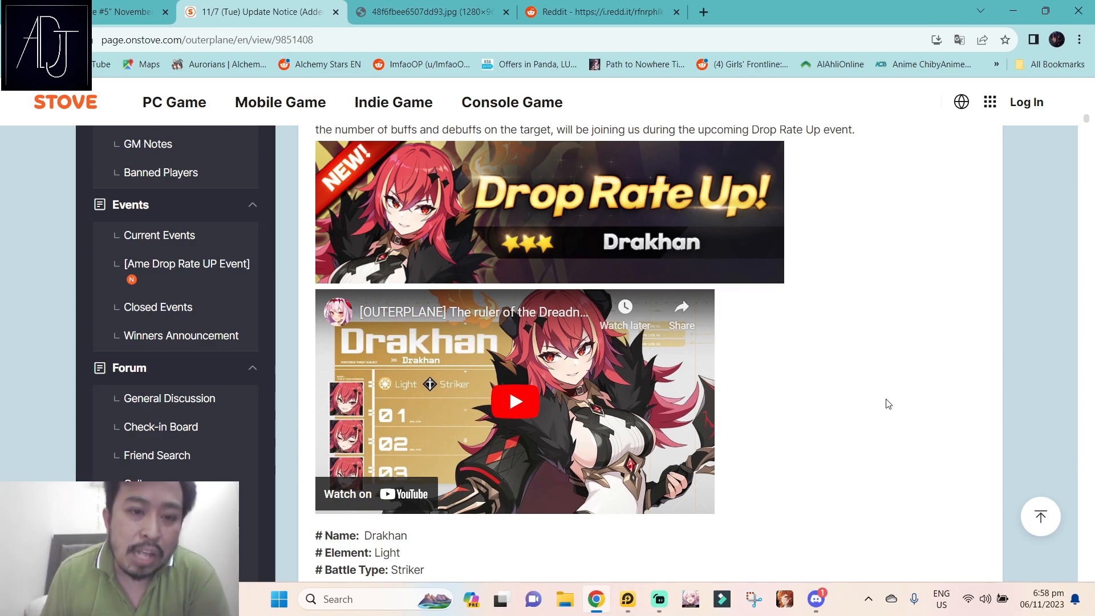
mouse_move(822, 552)
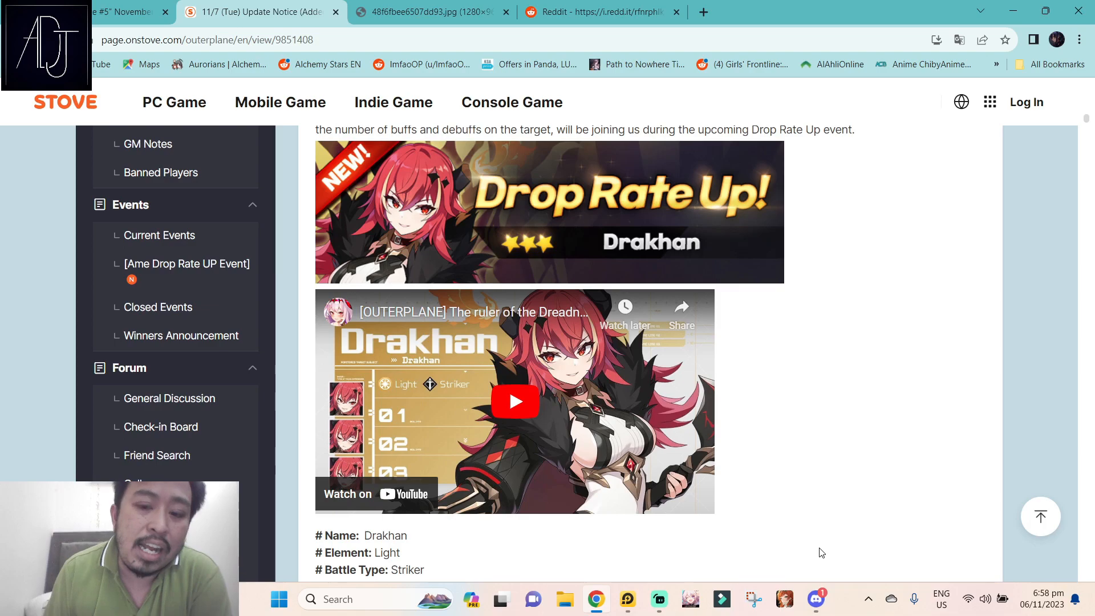